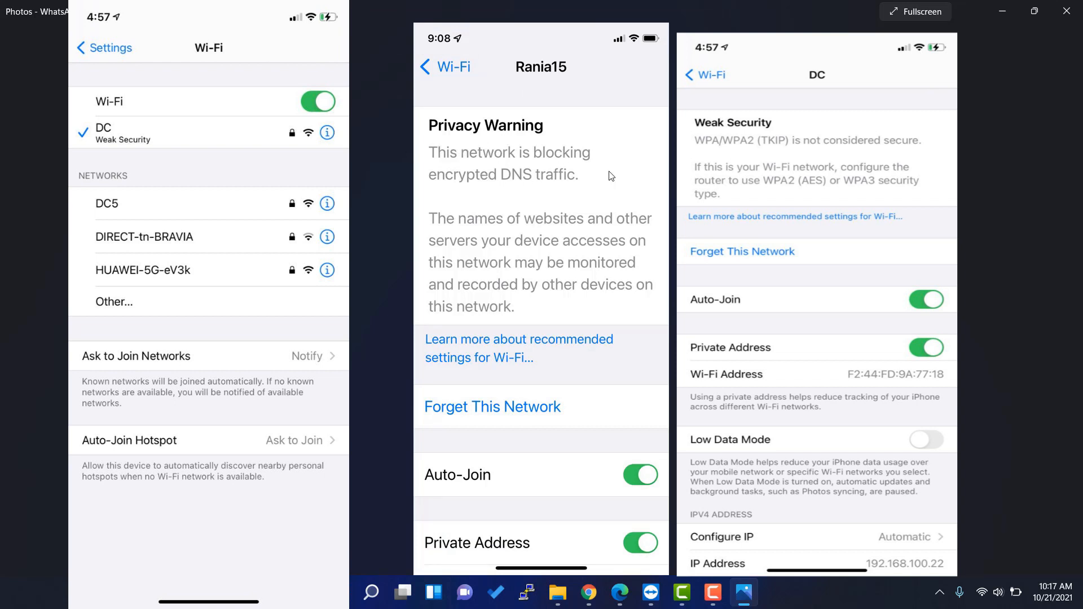
mouse_move(518, 275)
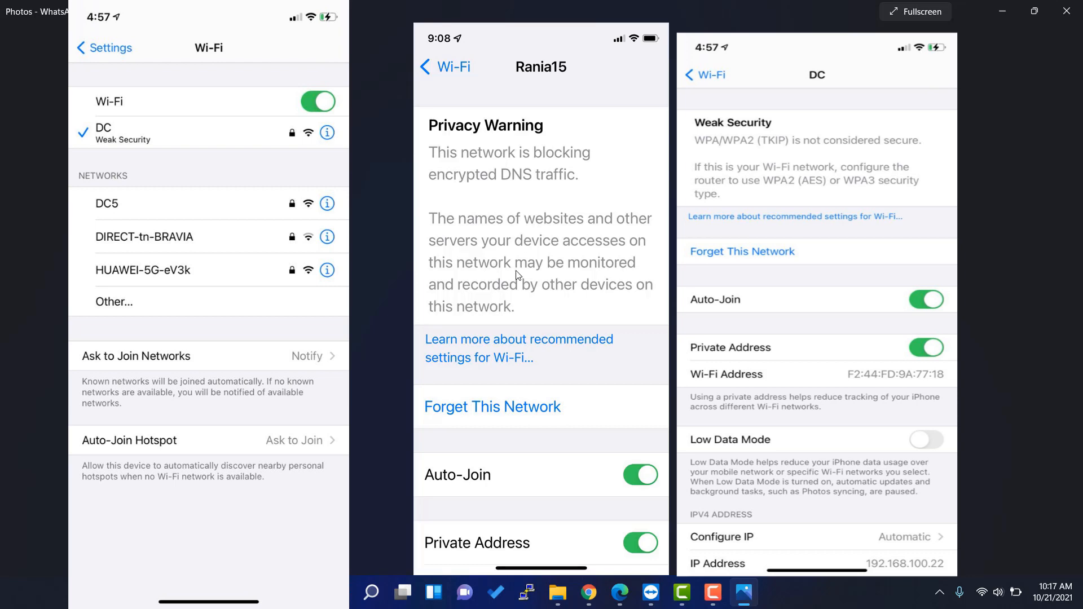
mouse_move(629, 221)
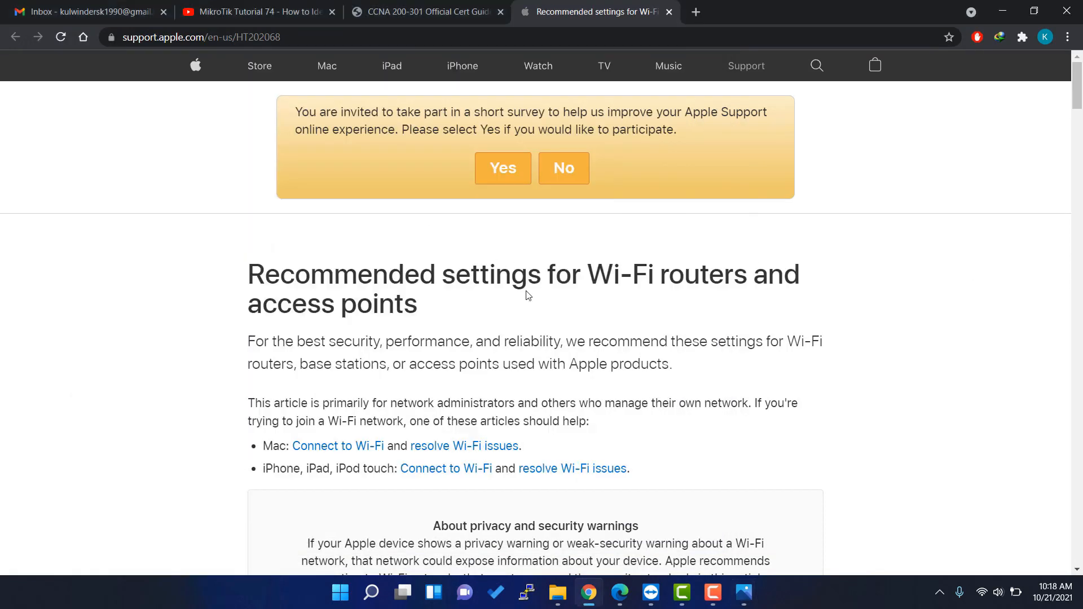
scroll(down, 3)
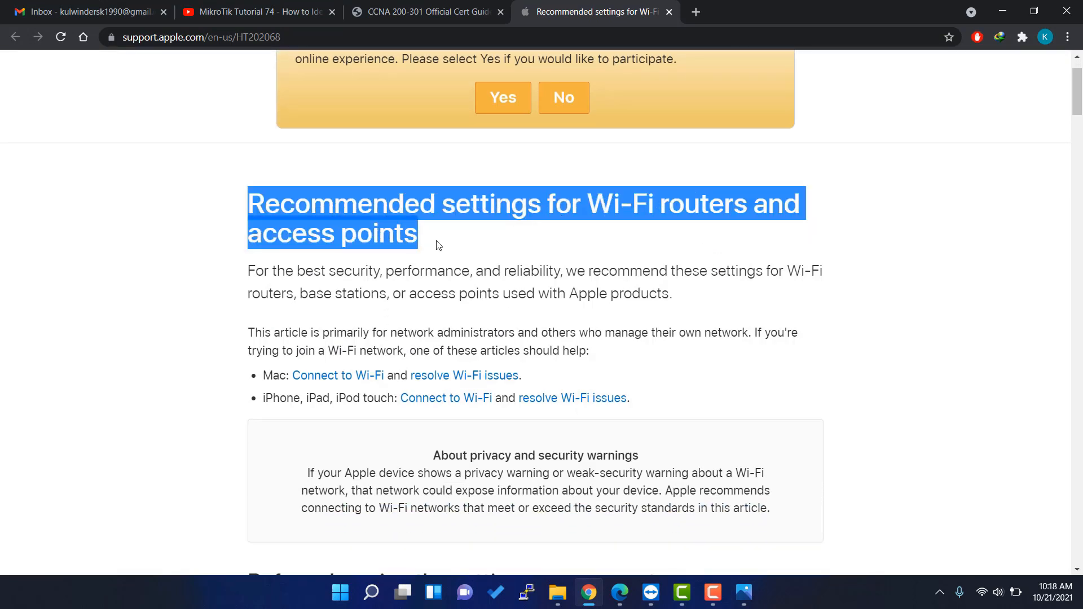
scroll(down, 3)
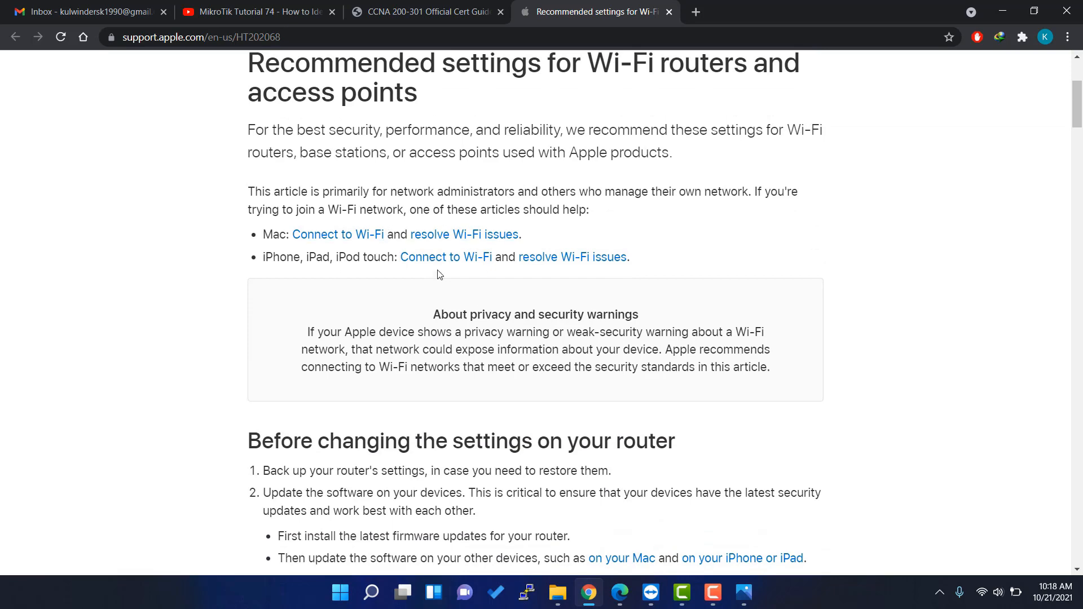
scroll(down, 3)
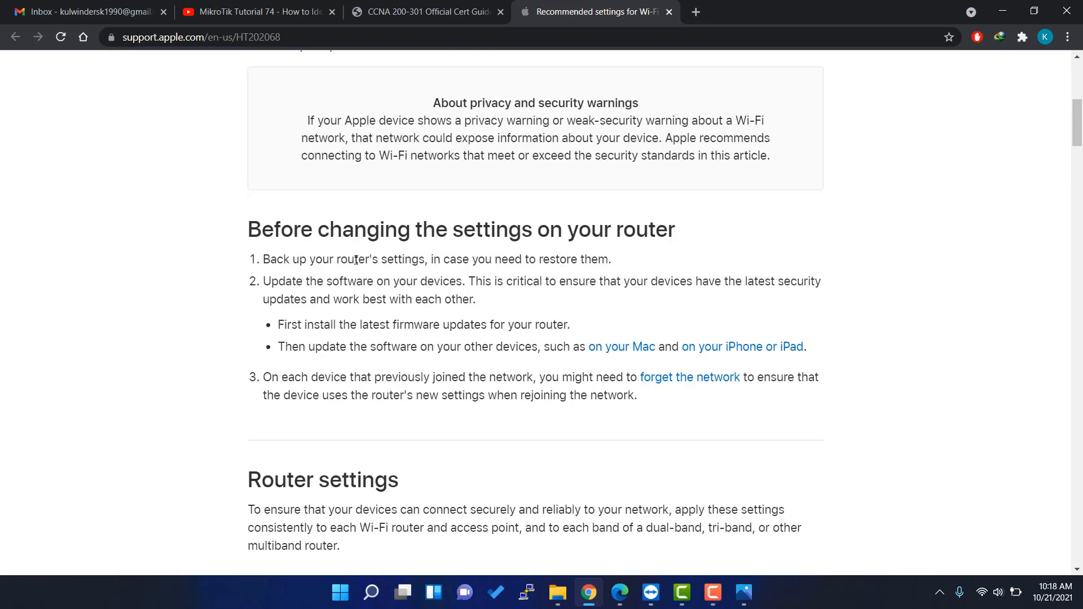
scroll(down, 3)
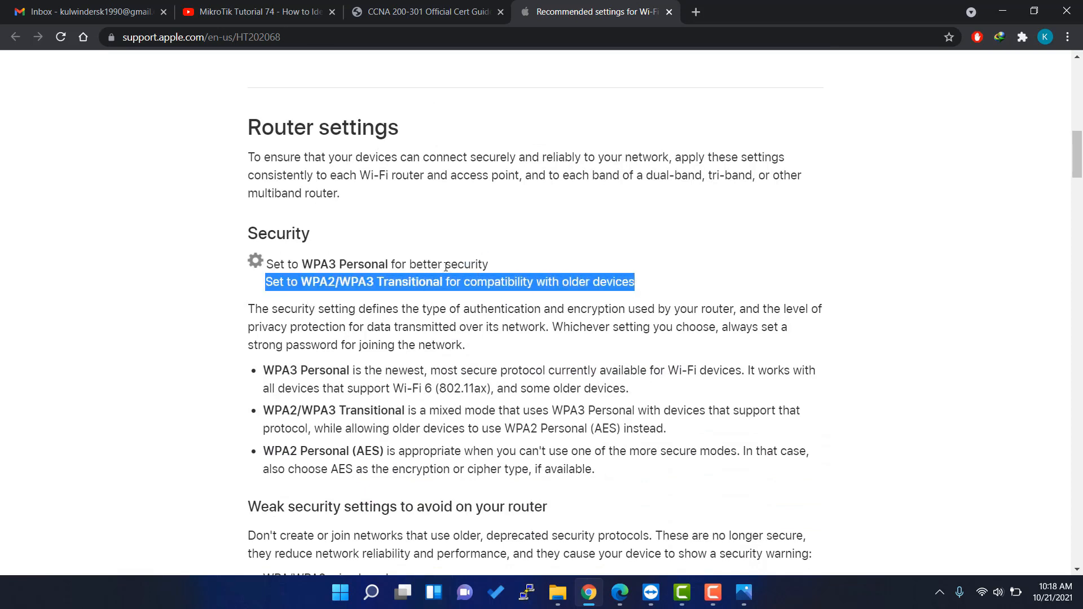
scroll(down, 3)
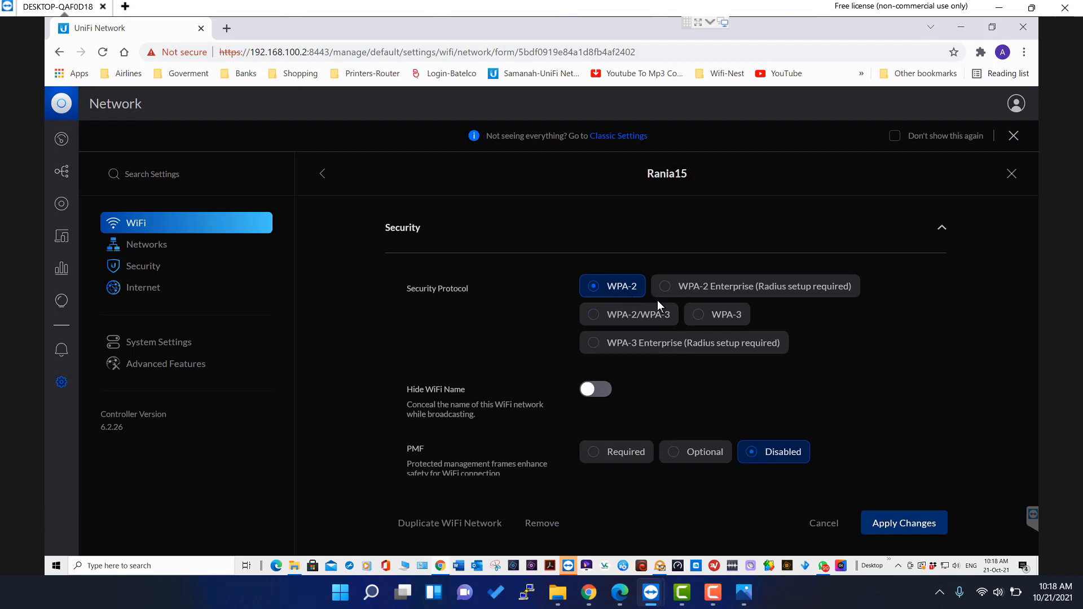
mouse_move(677, 313)
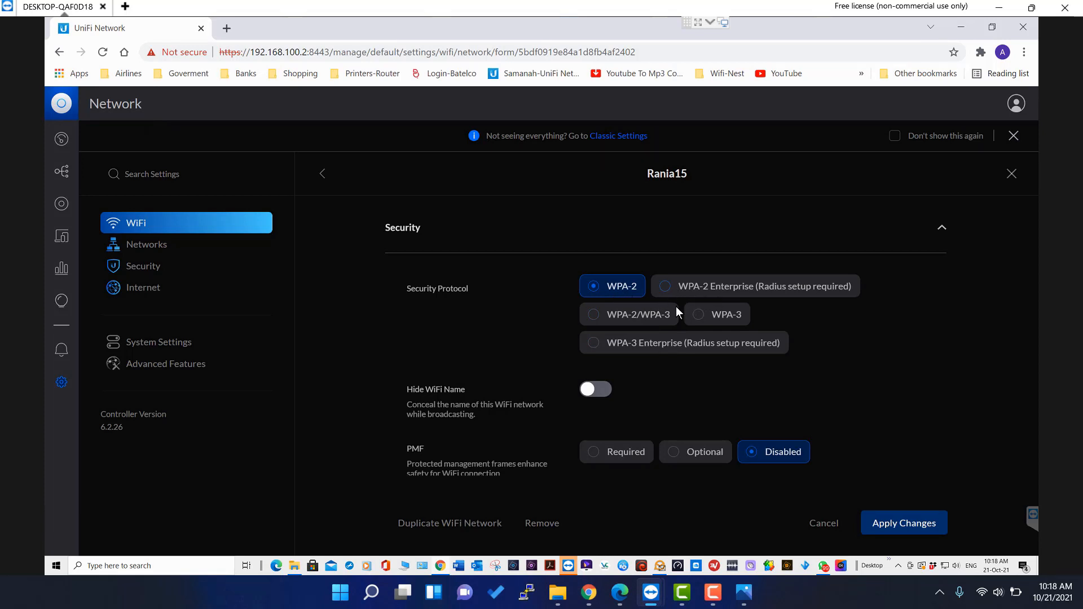
mouse_move(680, 347)
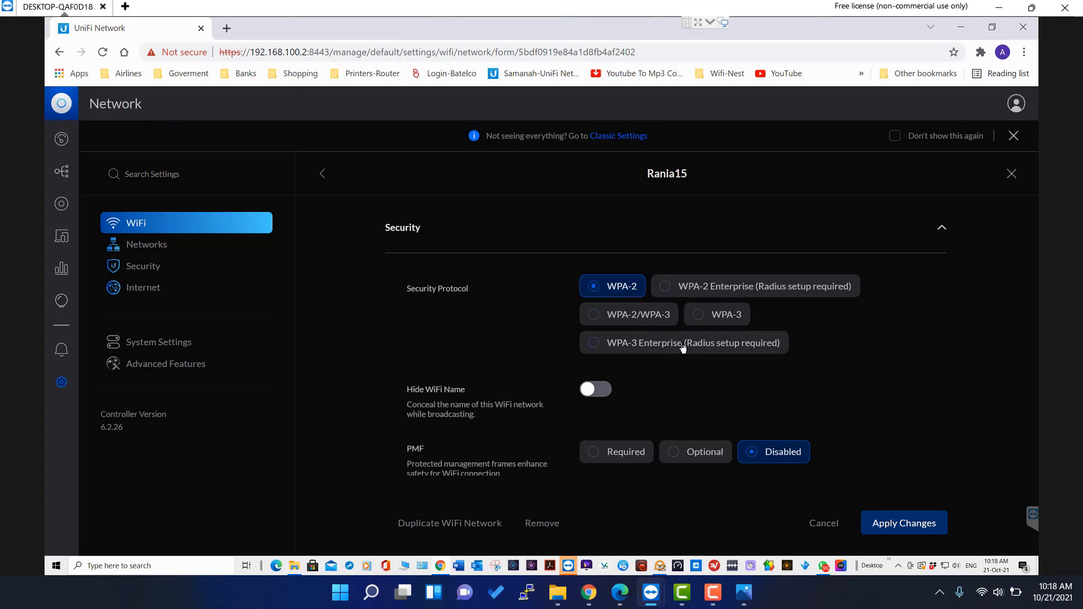
mouse_move(689, 331)
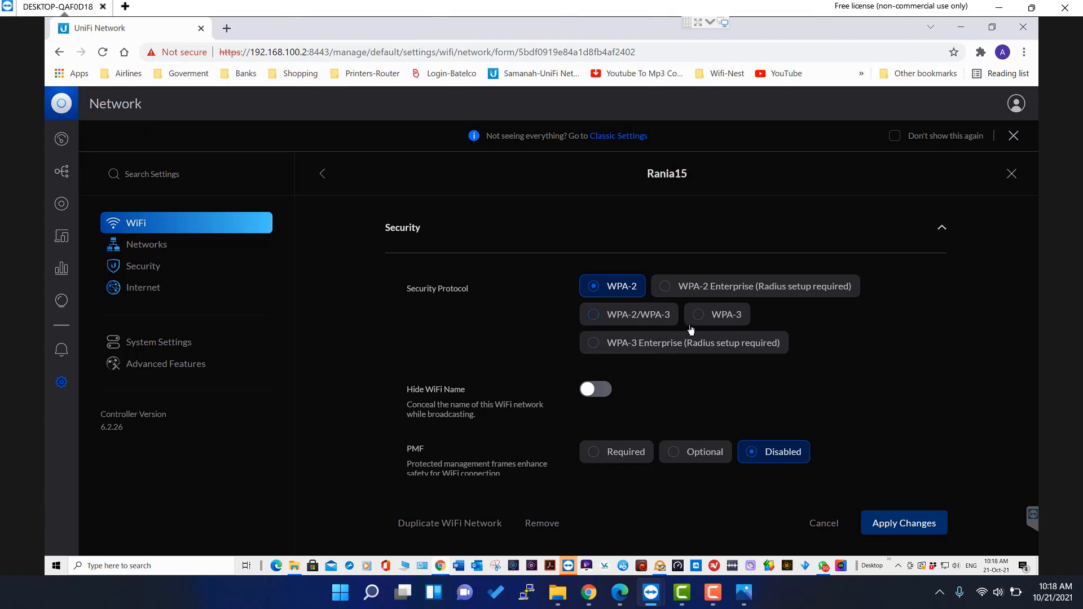
mouse_move(736, 327)
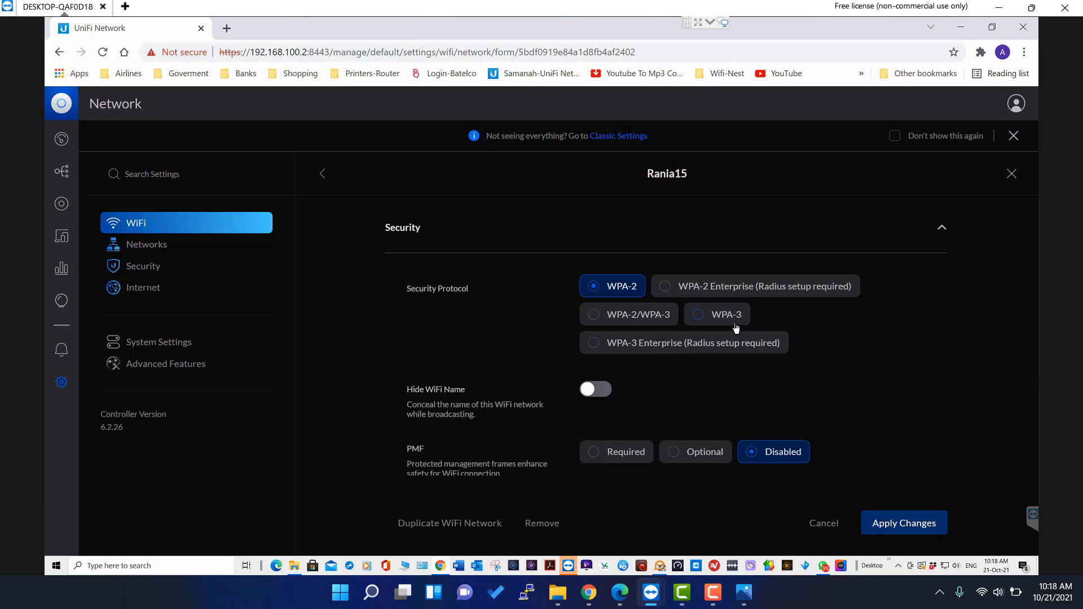
mouse_move(726, 324)
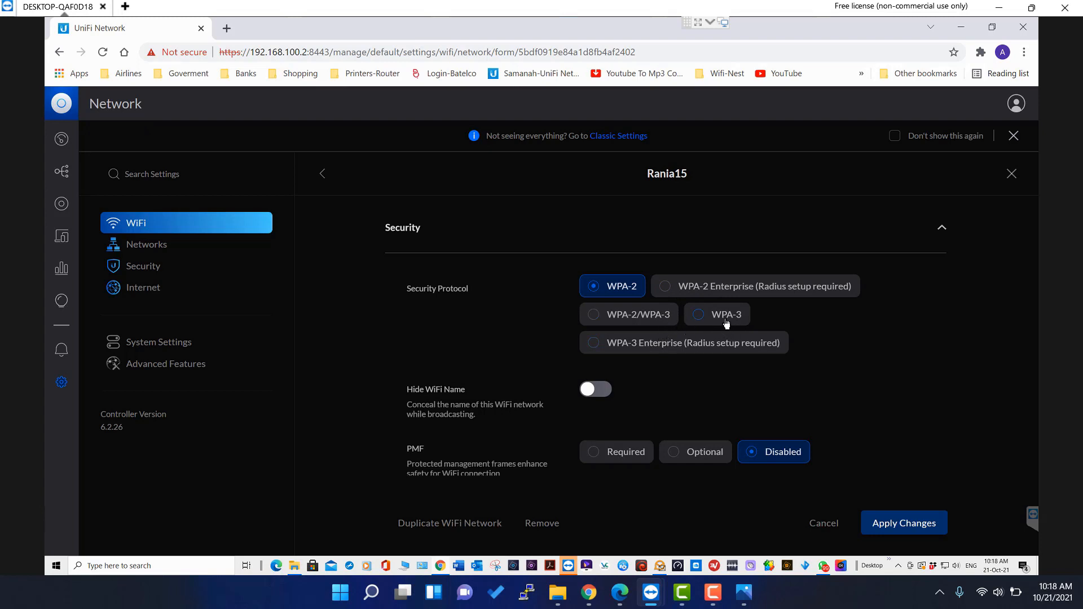